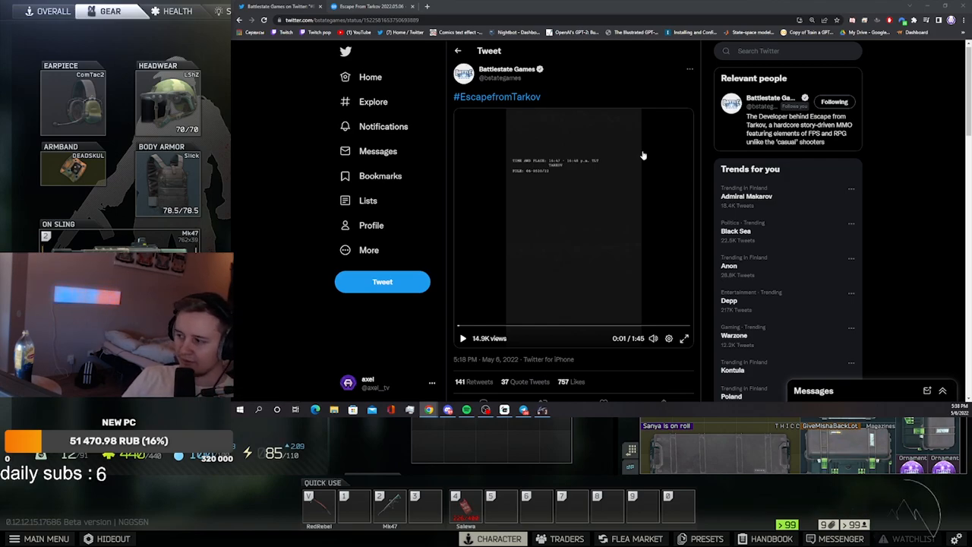
Step: Expand the Battlestate Games #EscapefromTarkov tweet video to fullscreen playback
{"action": "left_click", "coordinate": [683, 338]}
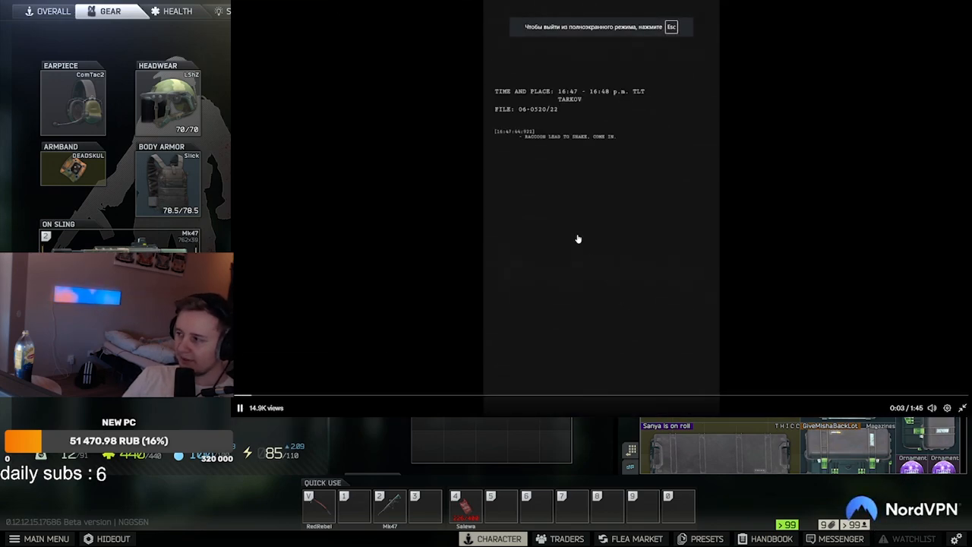